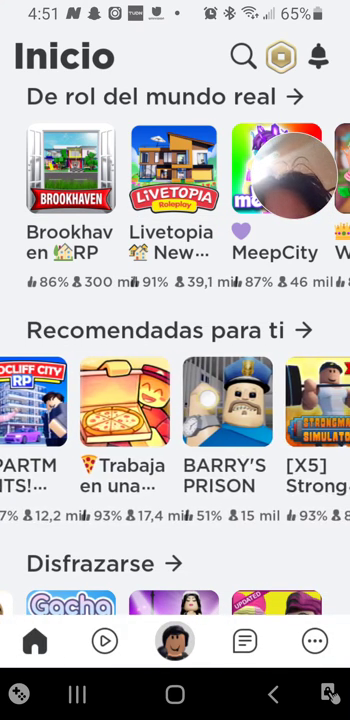
Step: Find Cotton Obby! in the 'Recomendadas para ti' row and bring up its game page
scroll(left, 3)
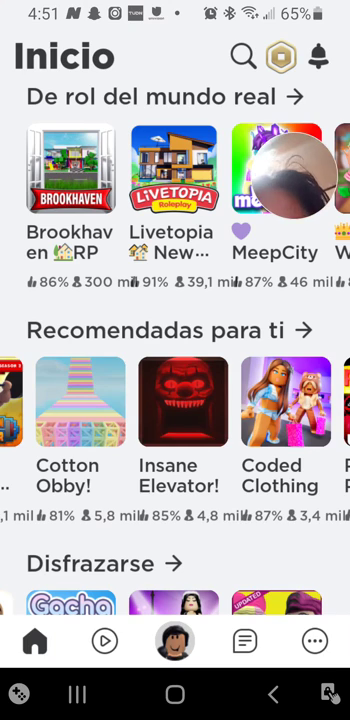
click(68, 402)
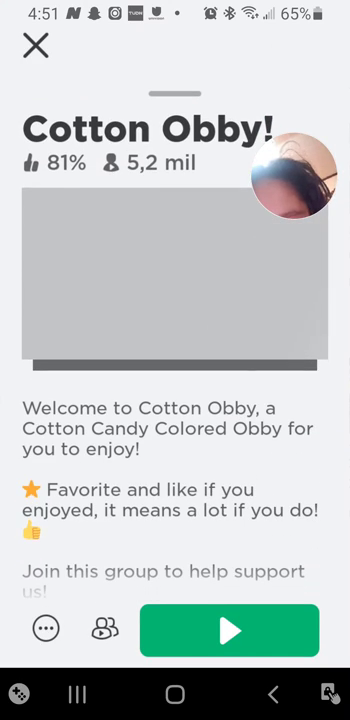